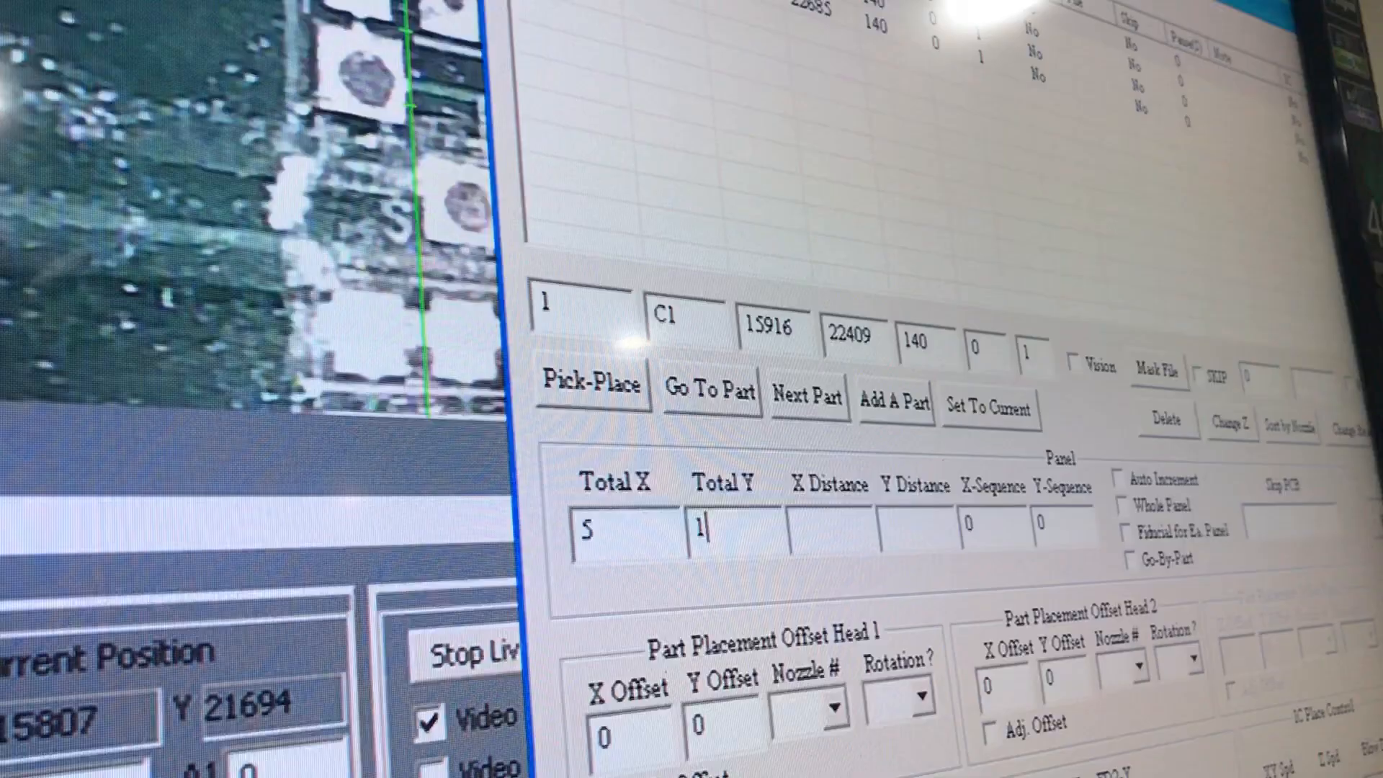
type("0")
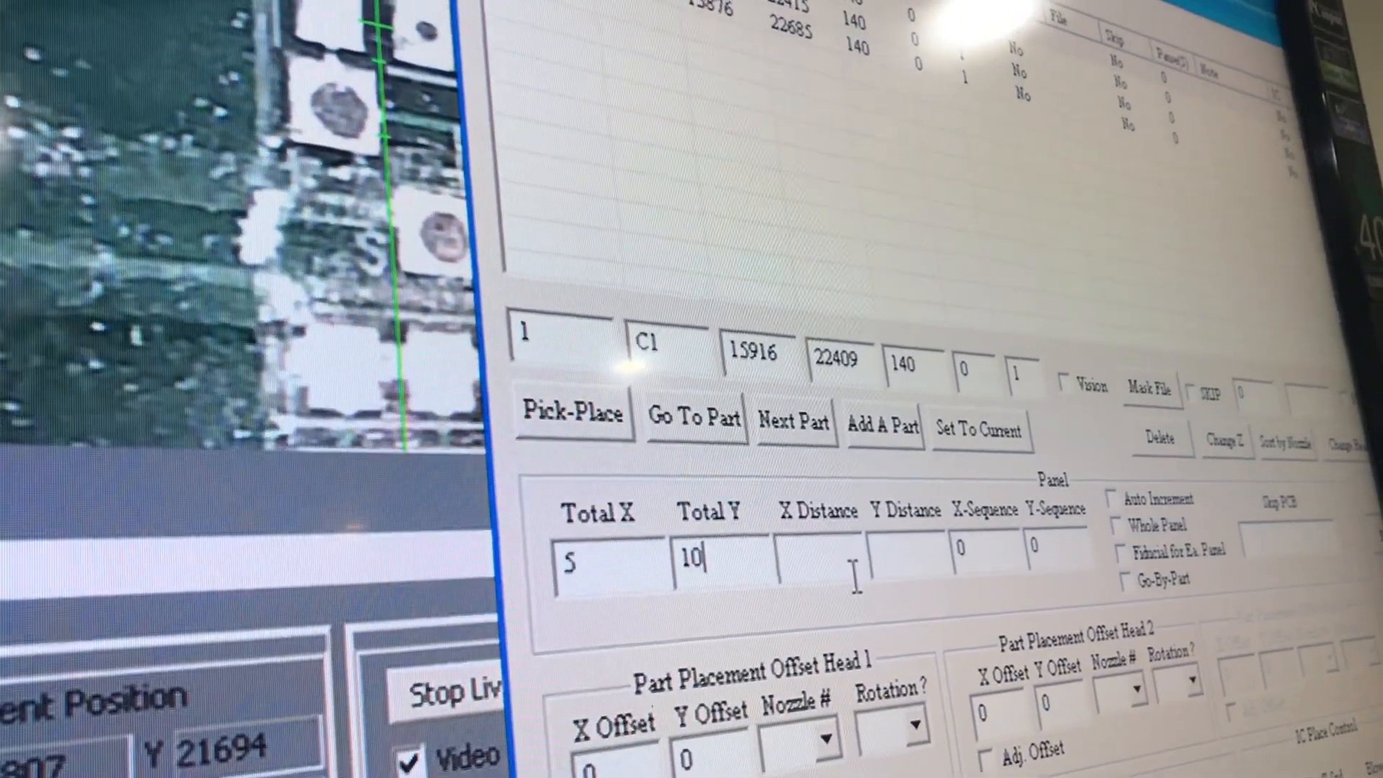